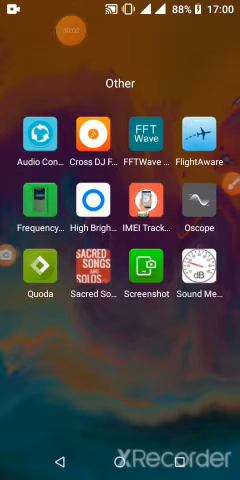
Launch Cross DJ Free from the launcher's Other apps folder
left_click(90, 135)
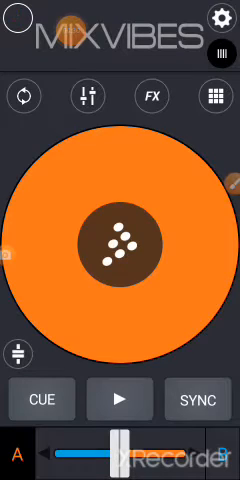
Show the sampler pad grid with the Vocals sample bank on the deck
left_click(20, 18)
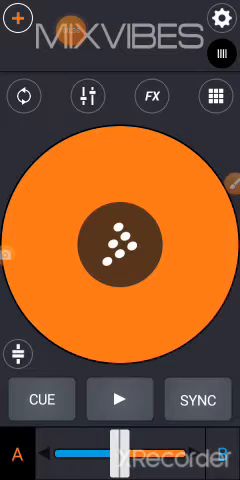
left_click(213, 95)
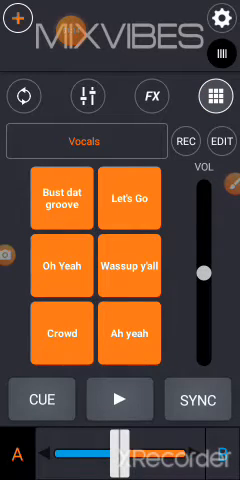
Cancel the paid sampler-editing offer and bring up the quit confirmation
left_click(221, 141)
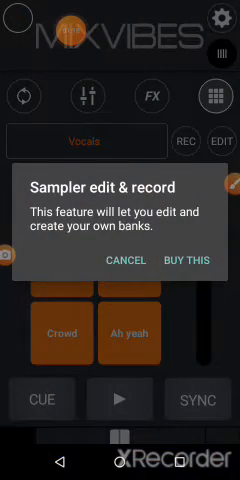
left_click(119, 260)
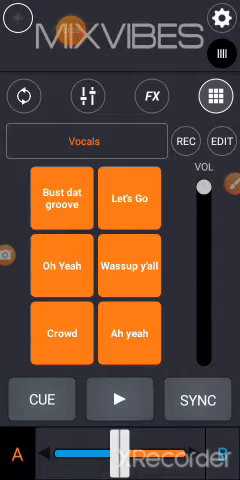
left_click(213, 92)
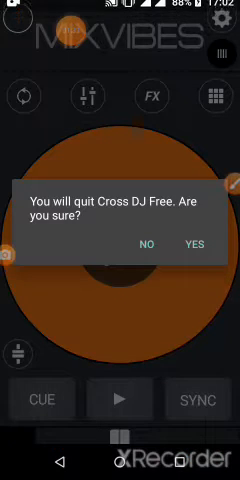
Confirm YES to quit Cross DJ Free, leaving Files Browse showing
left_click(196, 244)
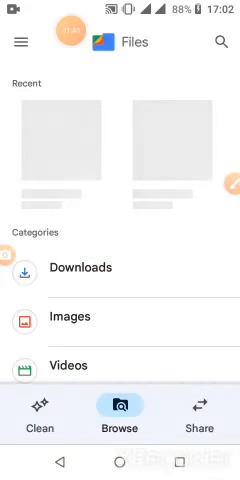
Scroll the Browse tab down to reach Internal storage
scroll("down", 3)
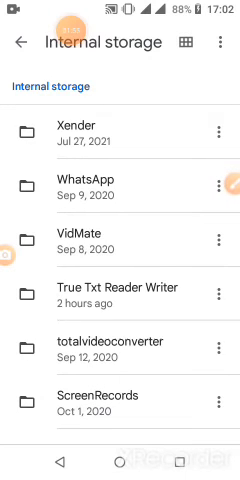
Browse Internal storage down to the Android > data folder
scroll("down", 3)
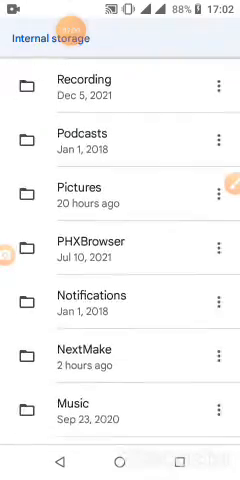
scroll("down", 3)
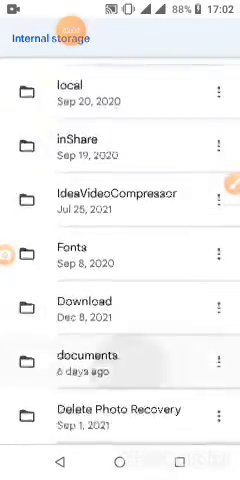
scroll("down", 3)
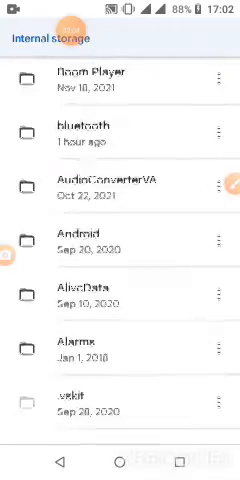
scroll("down", 3)
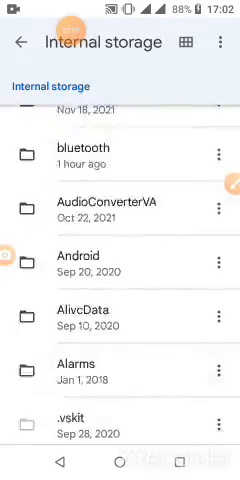
scroll("down", 3)
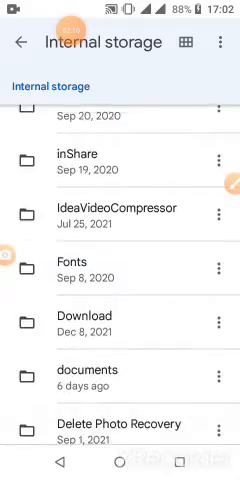
scroll("down", 3)
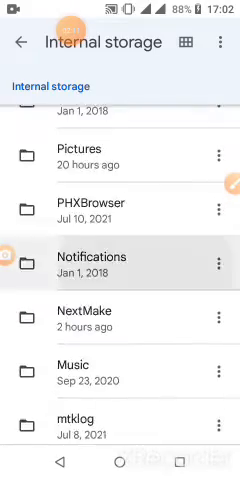
scroll("down", 3)
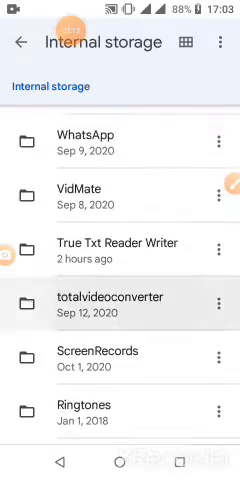
scroll("down", 3)
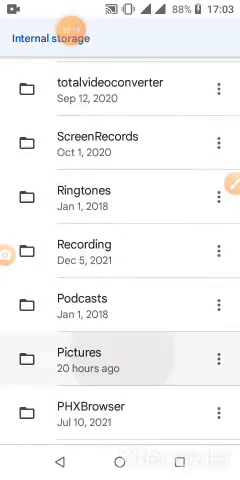
scroll("down", 3)
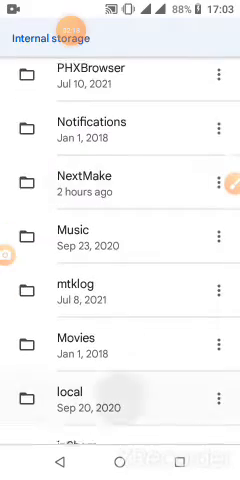
scroll("down", 3)
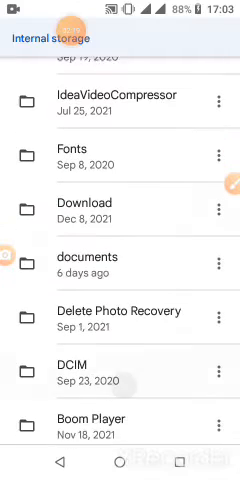
scroll("down", 3)
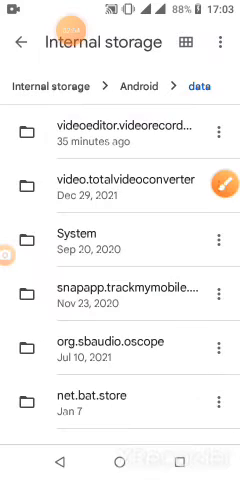
Scroll Android/data to com.mixvibes.crossdjfree and open its files folder
scroll("down", 3)
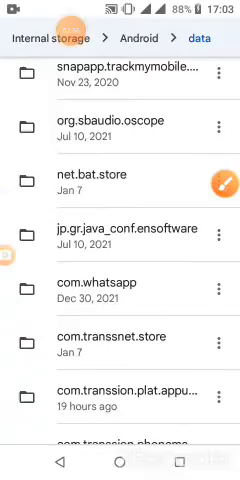
scroll("down", 3)
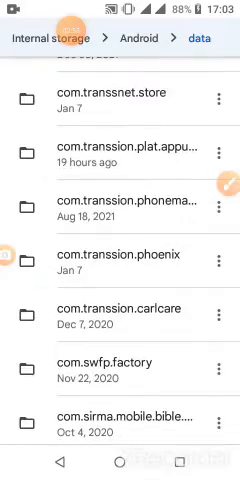
scroll("down", 3)
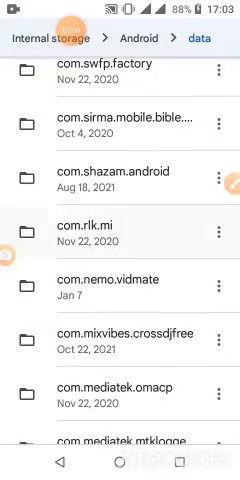
scroll("down", 3)
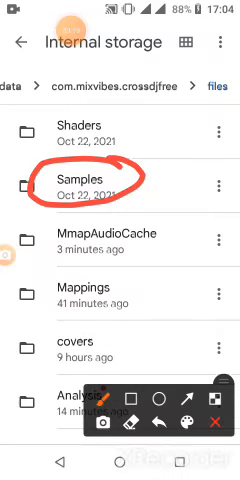
Open Samples, then the Vocals folder listing Ah yeah.ogg and Crowd.ogg
left_click(75, 182)
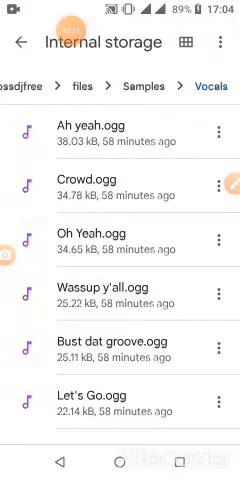
scroll("down", 3)
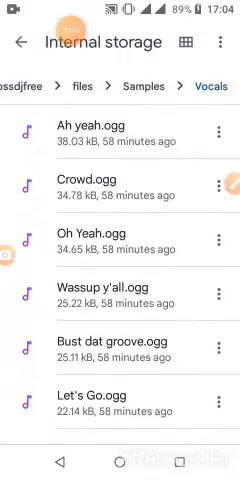
scroll("down", 3)
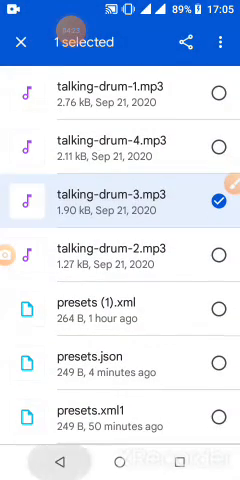
Select presets.json and start renaming it, deleting the json extension
left_click(20, 43)
type("presets.")
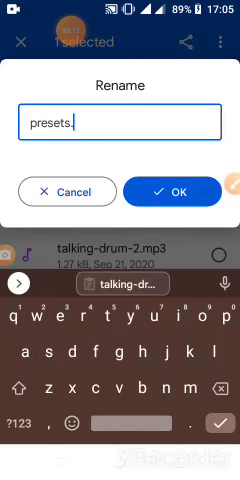
Rename the file to presets.xml and confirm
type("xm")
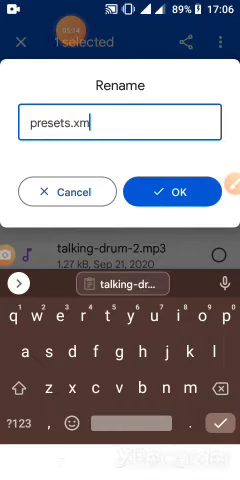
type("l")
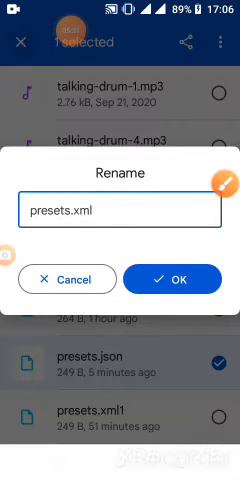
left_click(171, 278)
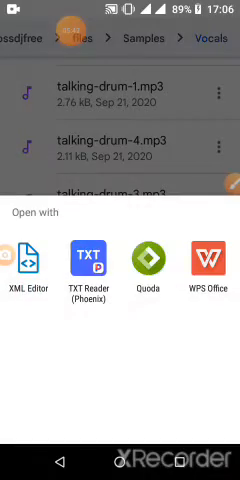
Open presets.xml in XML Editor and get past its start menu to the file
left_click(25, 263)
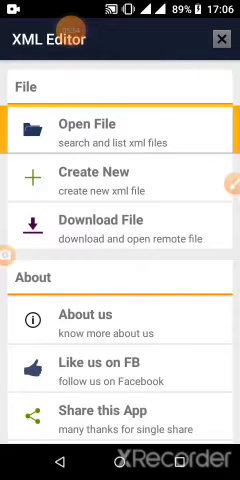
left_click(120, 123)
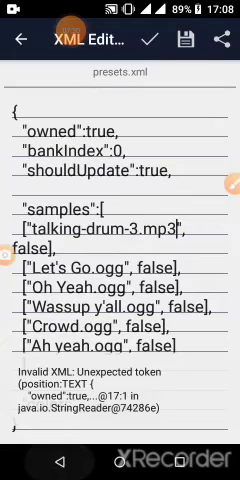
Save presets.xml with talking-drum-3.mp3 as the first samples entry
left_click(22, 40)
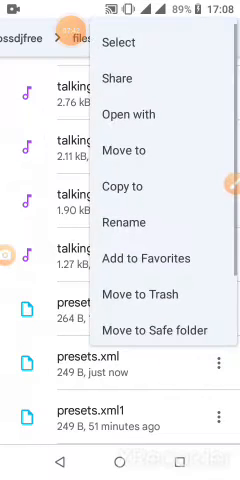
Rename presets.xml to presets.json and confirm with OK
left_click(126, 224)
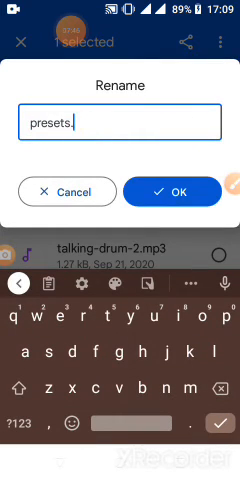
type("f")
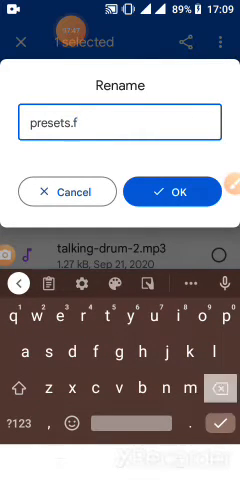
type("s")
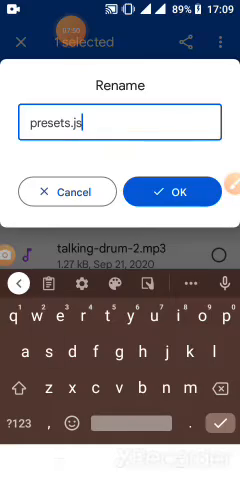
type("on")
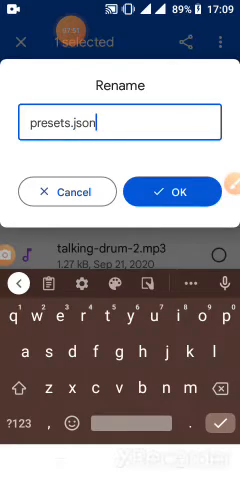
left_click(177, 191)
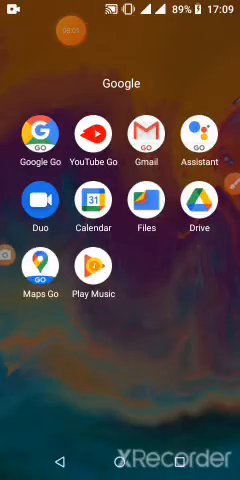
Swipe across the Android home screen to reach the app folders
scroll("left", 3)
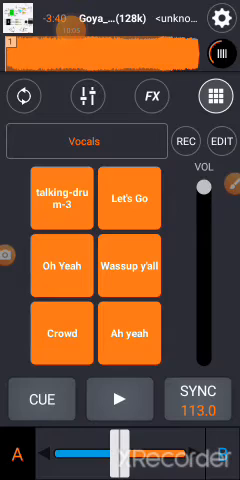
Play the loaded track on the deck and trigger the talking-drum-3 sampler pad
left_click(118, 400)
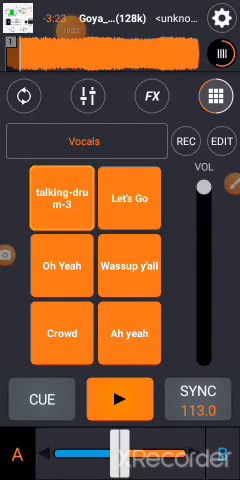
left_click(61, 196)
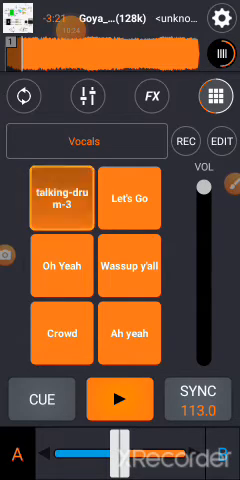